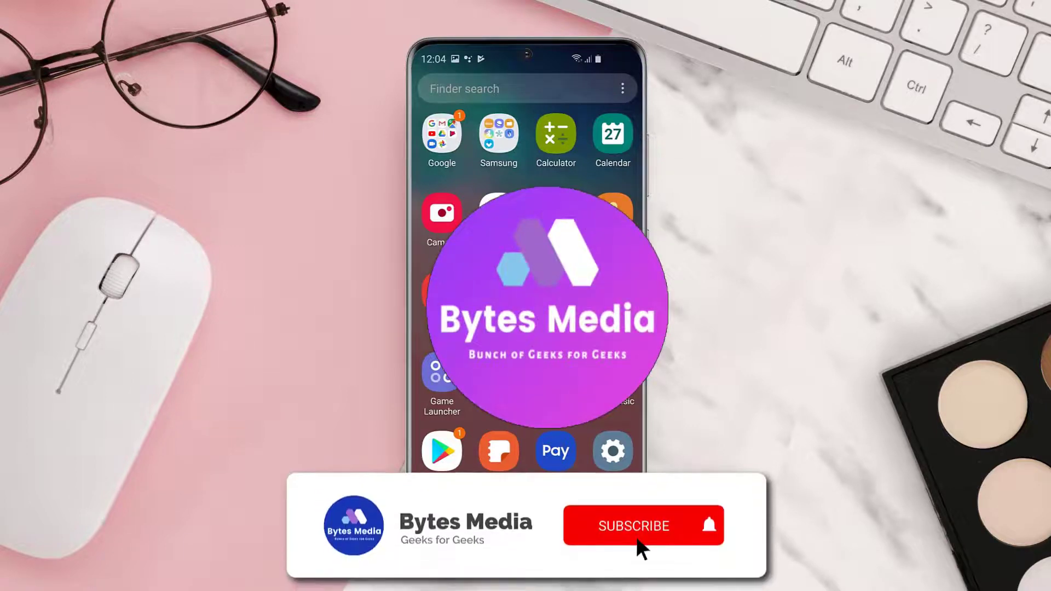
- Search Play Store for 'yahoo fantasy sports' and update the Yahoo Fantasy Sports app
{"action": "left_click", "coordinate": [633, 526]}
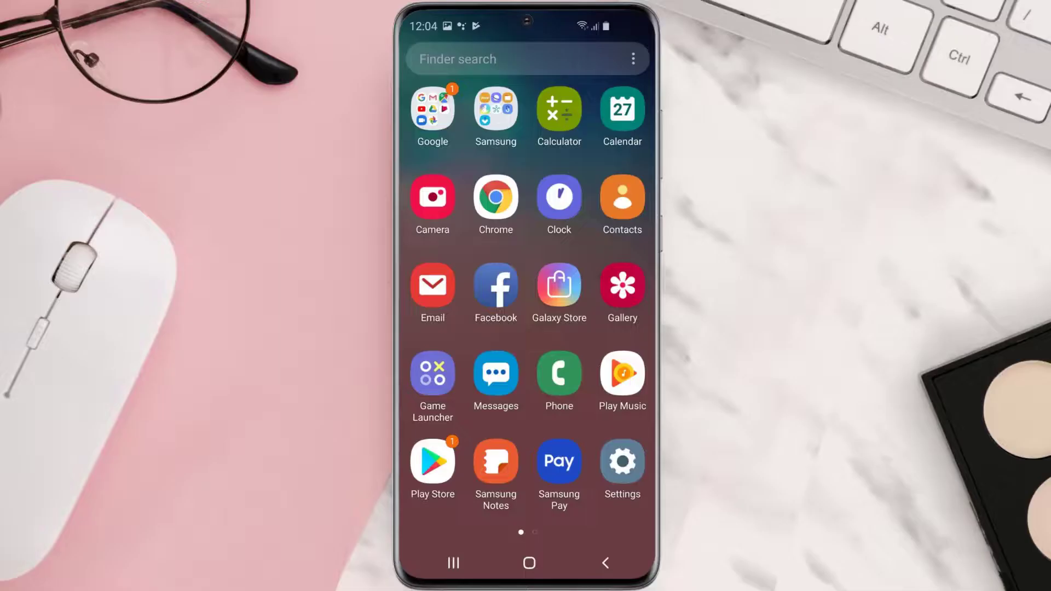
{"action": "left_click", "coordinate": [431, 463]}
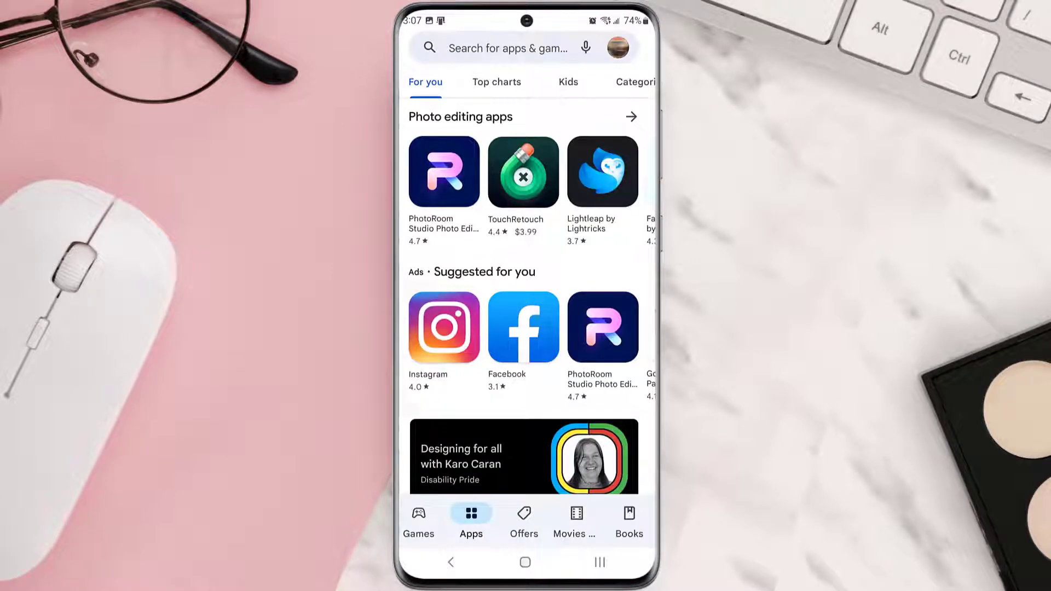
{"action": "left_click", "coordinate": [509, 47]}
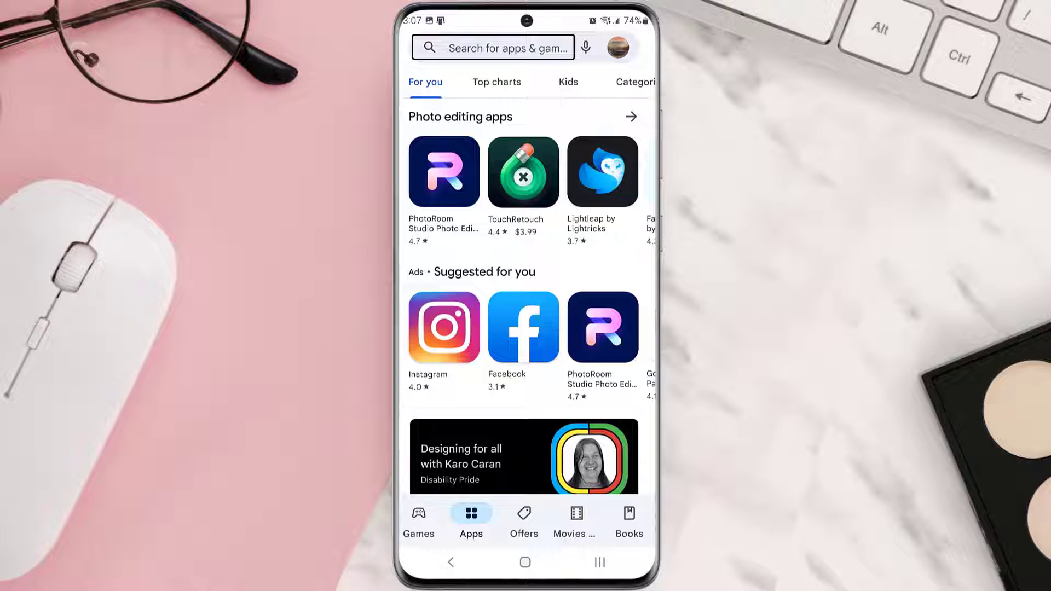
{"action": "type", "text": "yahoo fantasy sports"}
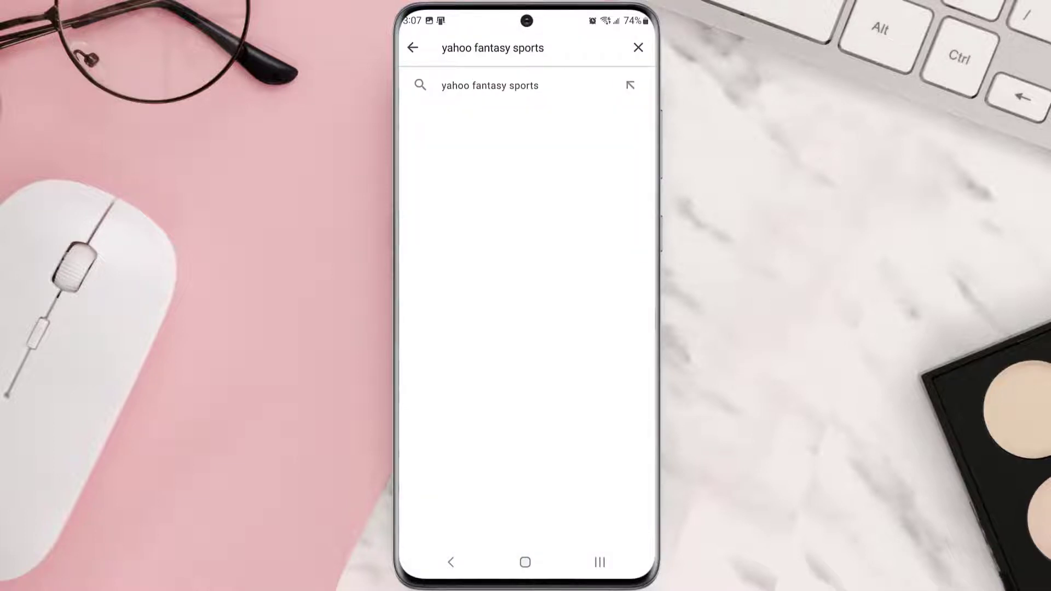
{"action": "left_click", "coordinate": [489, 85]}
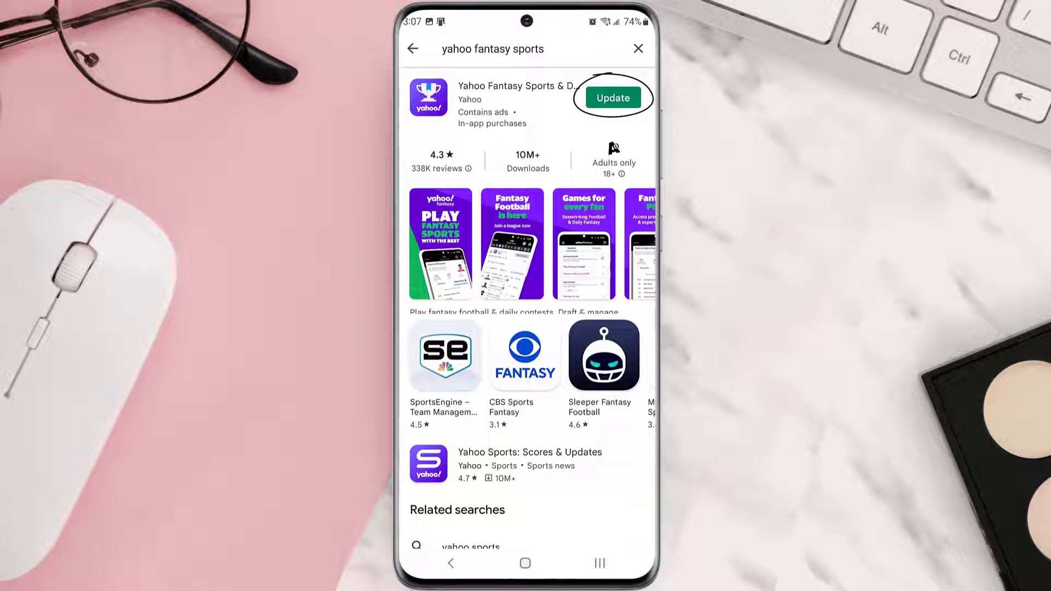
{"action": "left_click", "coordinate": [611, 97]}
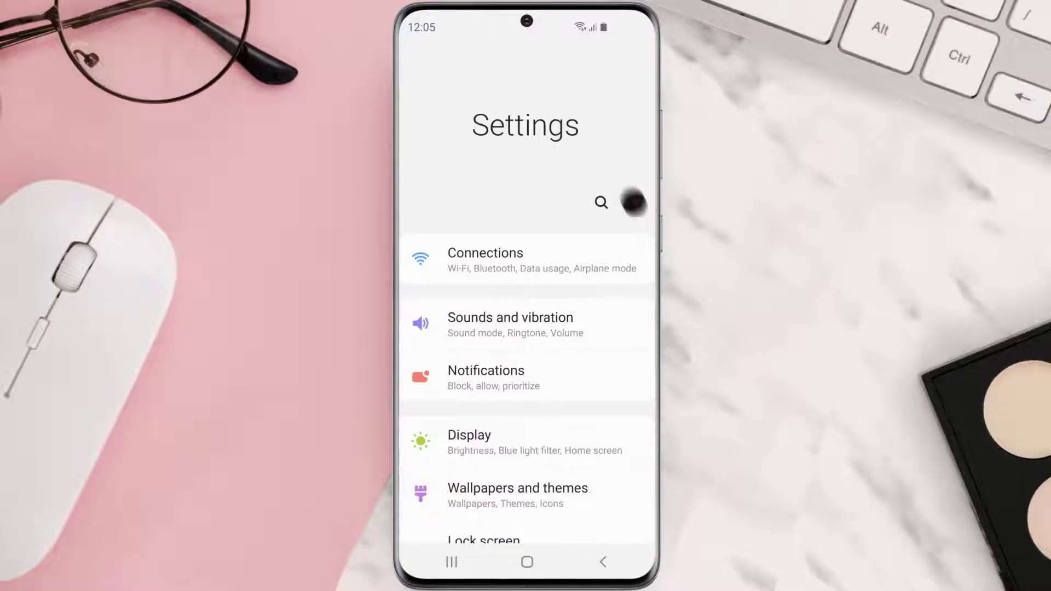
- Open the Yahoo Fantasy Sports entry from the Apps list in Settings
{"action": "scroll", "scroll_direction": "down", "scroll_amount": 3}
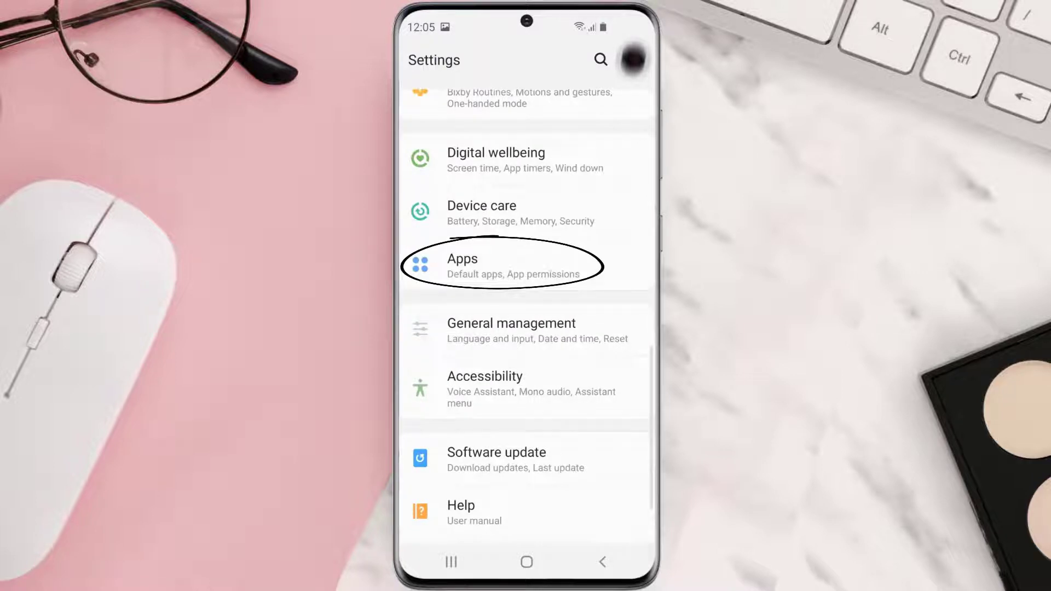
{"action": "left_click", "coordinate": [499, 265]}
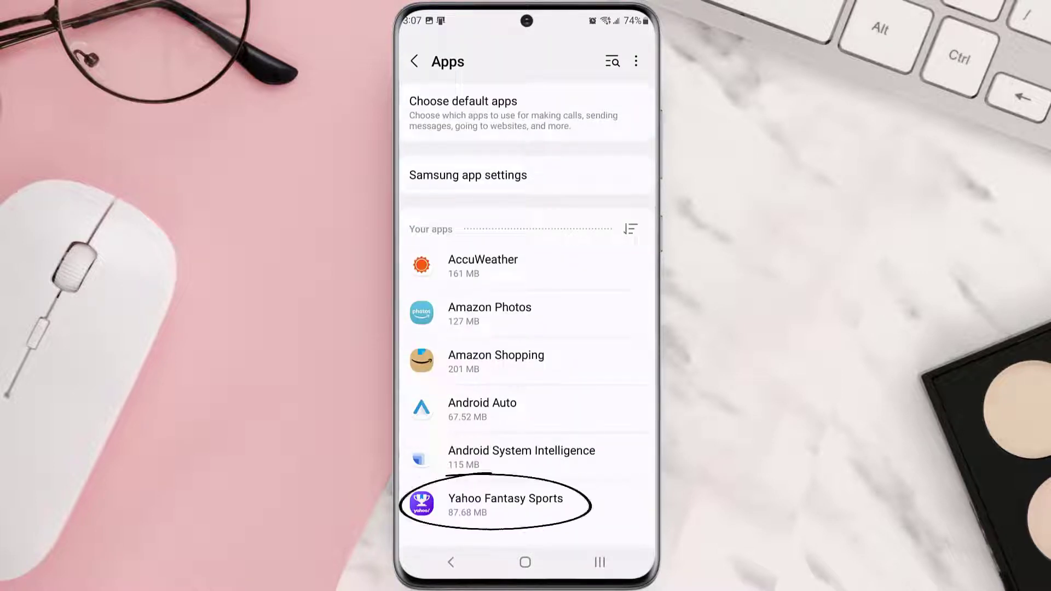
{"action": "left_click", "coordinate": [505, 504]}
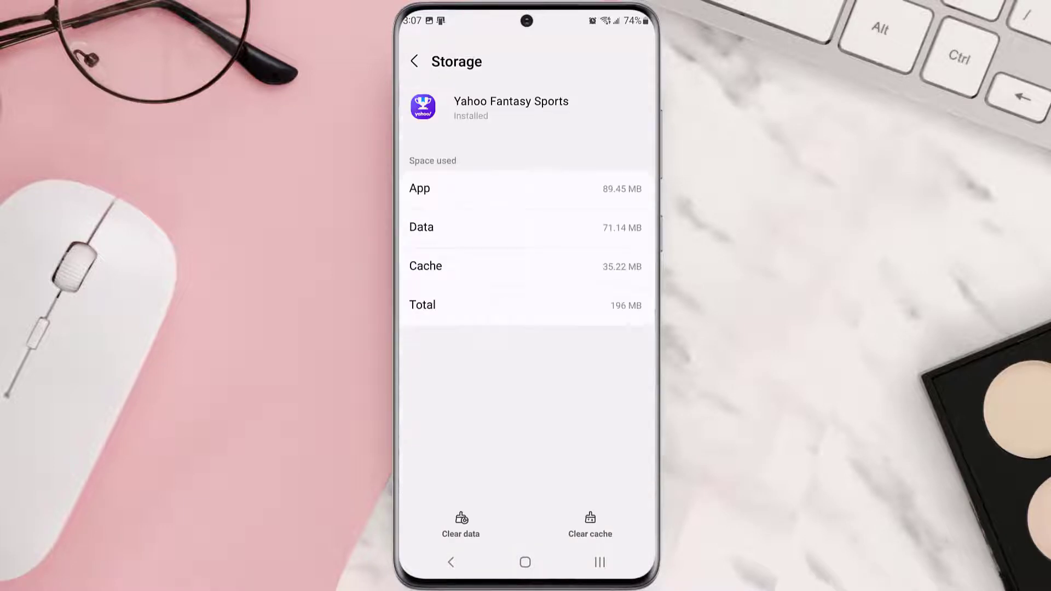
- Clear Yahoo Fantasy Sports' cache and return to its App info page
{"action": "left_click", "coordinate": [590, 526]}
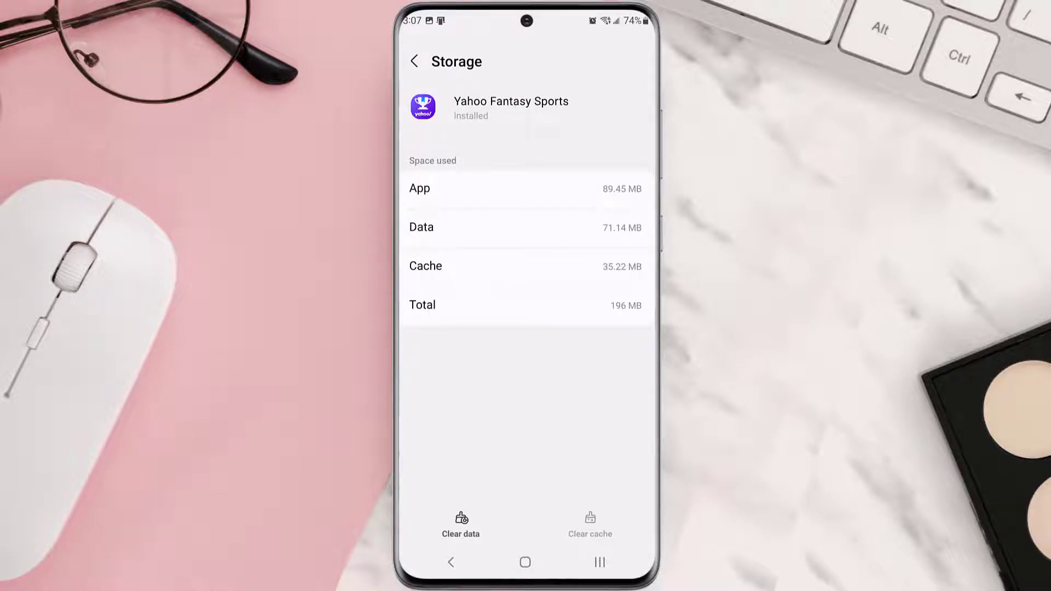
{"action": "left_click", "coordinate": [414, 60]}
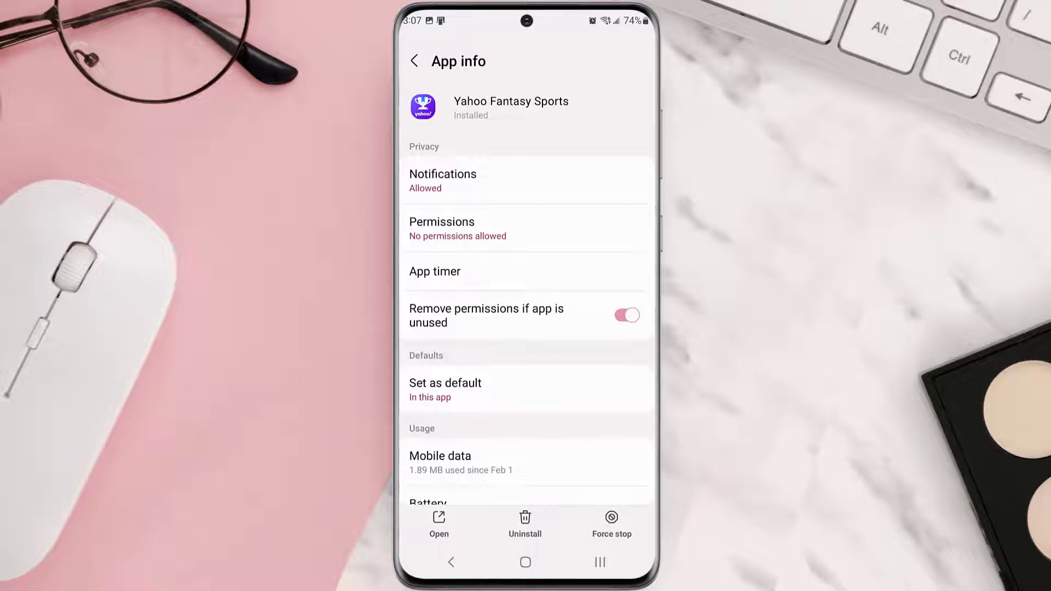
- Uninstall Yahoo Fantasy Sports and confirm the removal
{"action": "left_click", "coordinate": [525, 525]}
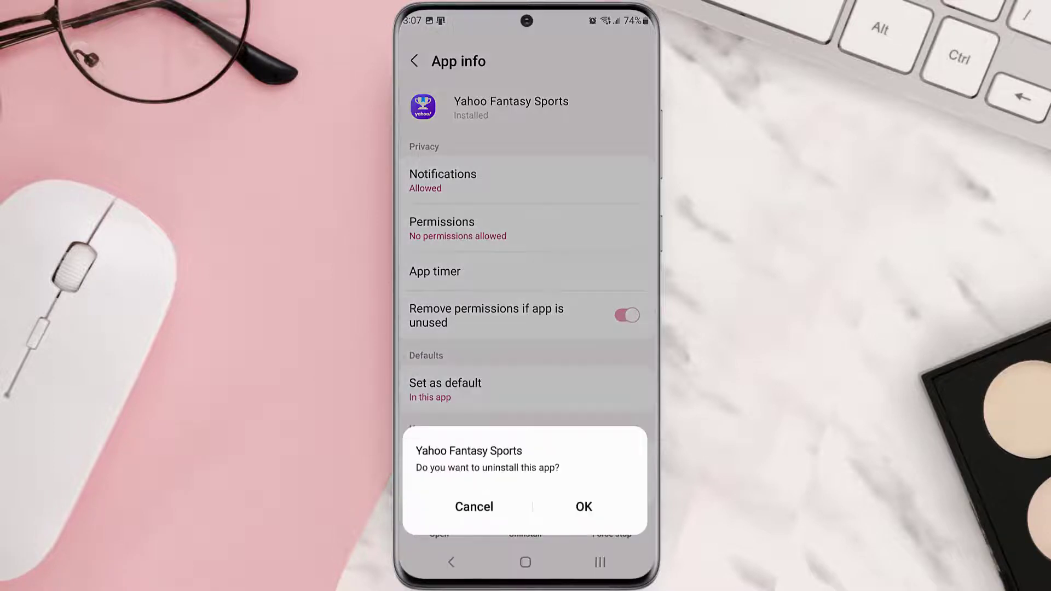
{"action": "left_click", "coordinate": [582, 507]}
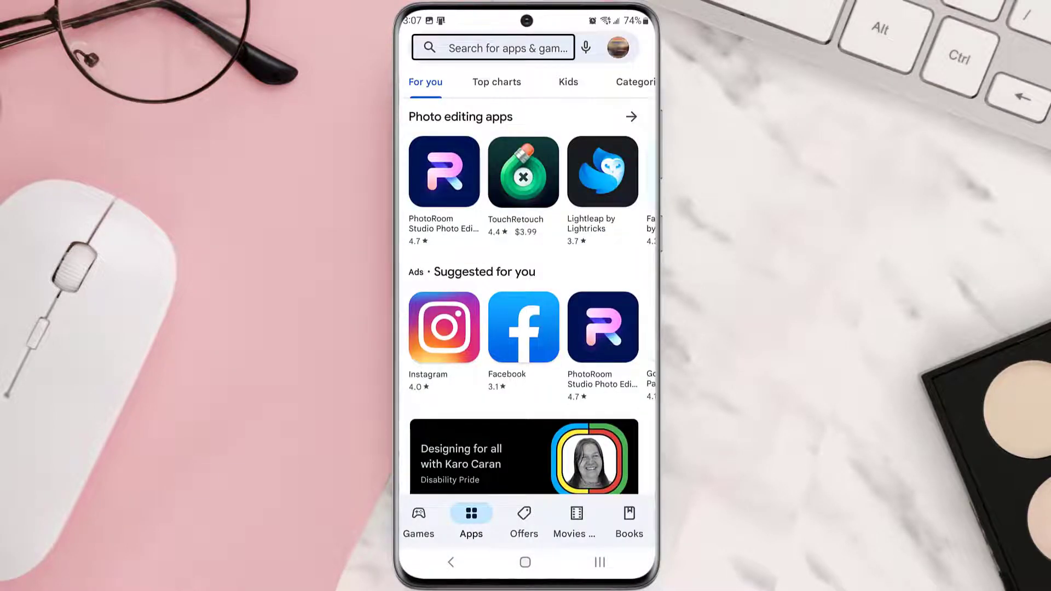
- Search Play Store for 'yahoo fantasy sports' and install the app again
{"action": "type", "text": "yahoo fantasy sports"}
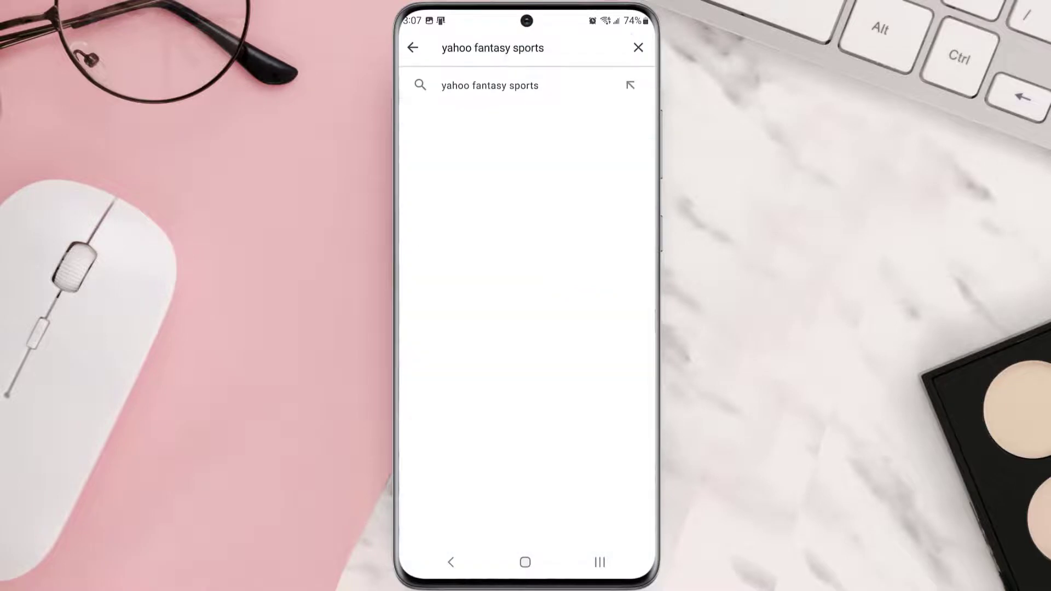
{"action": "left_click", "coordinate": [489, 86]}
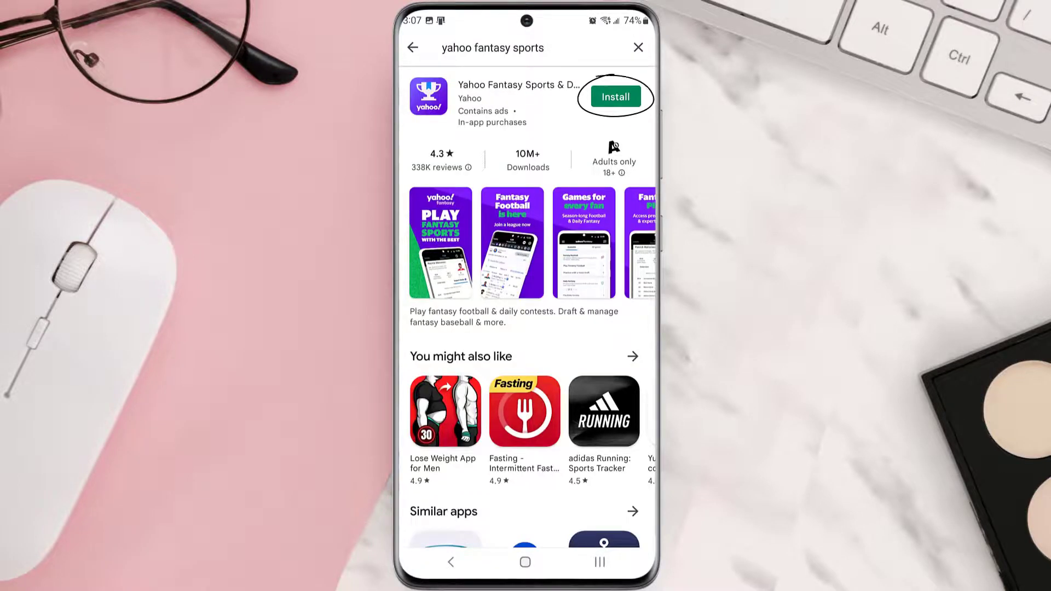
{"action": "left_click", "coordinate": [615, 96]}
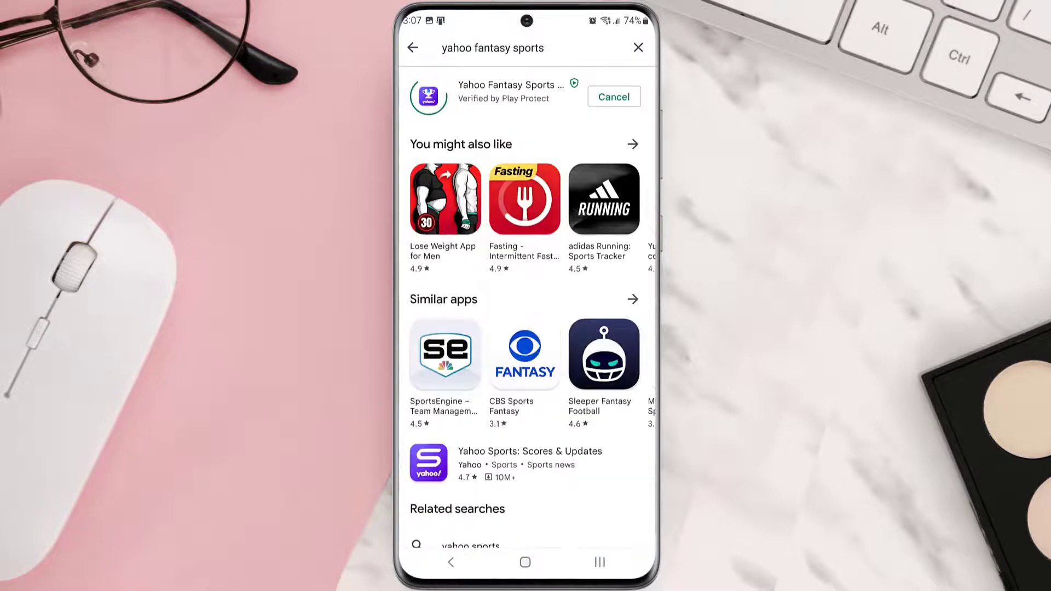